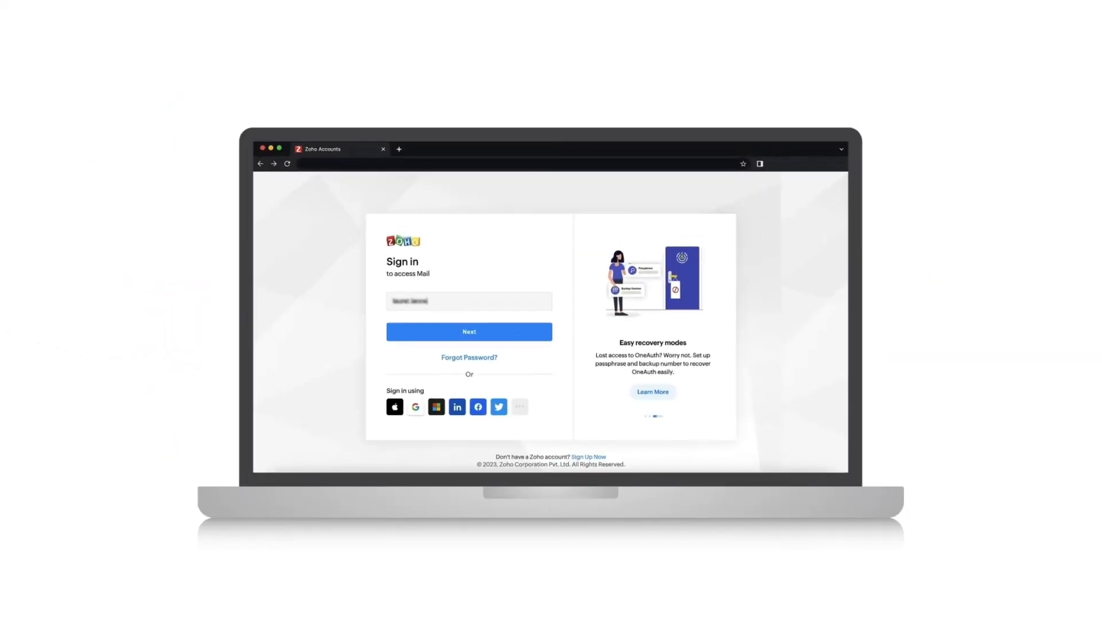
Continue sign-in with the entered account email to reach the password field
click(469, 331)
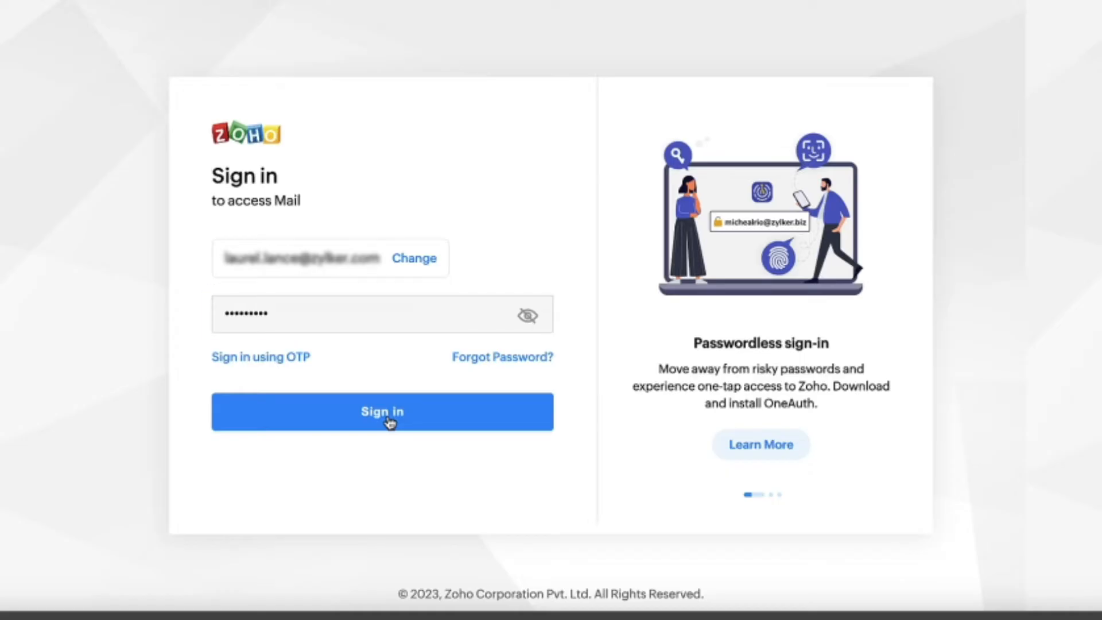
Sign in to Mail with the entered password, landing on the Enable MFA page
click(381, 411)
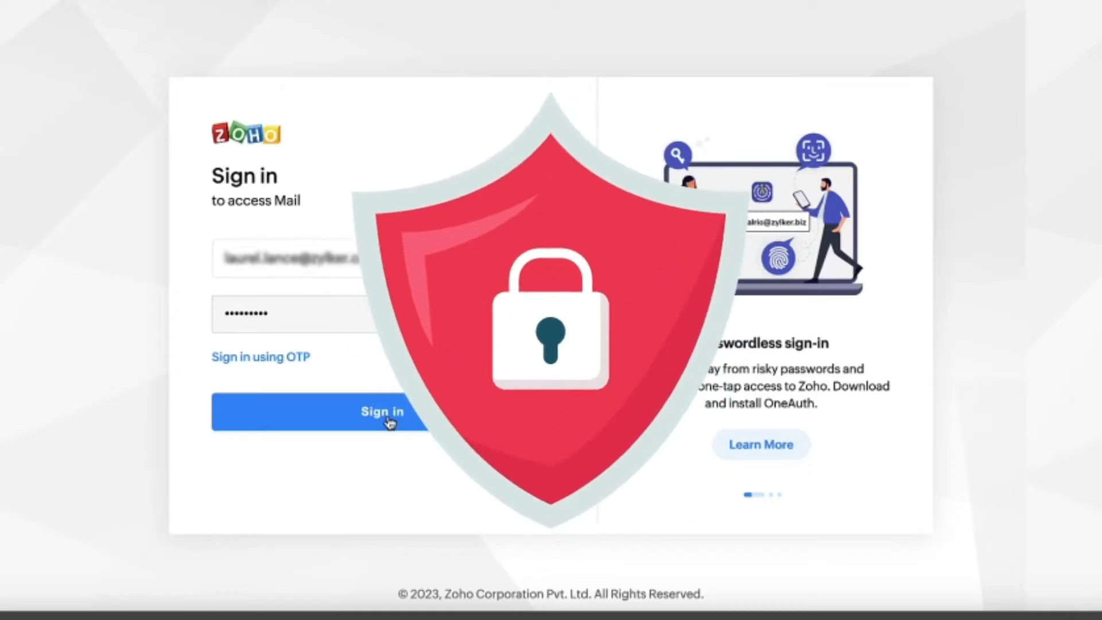
click(382, 411)
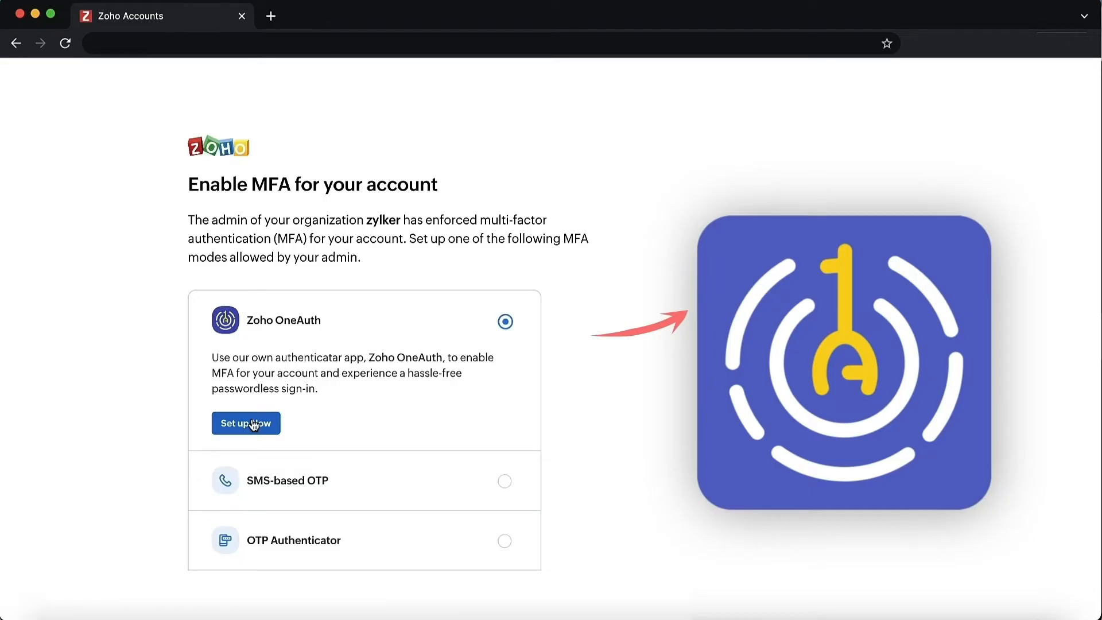
Review OneAuth and SMS-based OTP, then configure OTP Authenticator and show the five backup codes
click(245, 424)
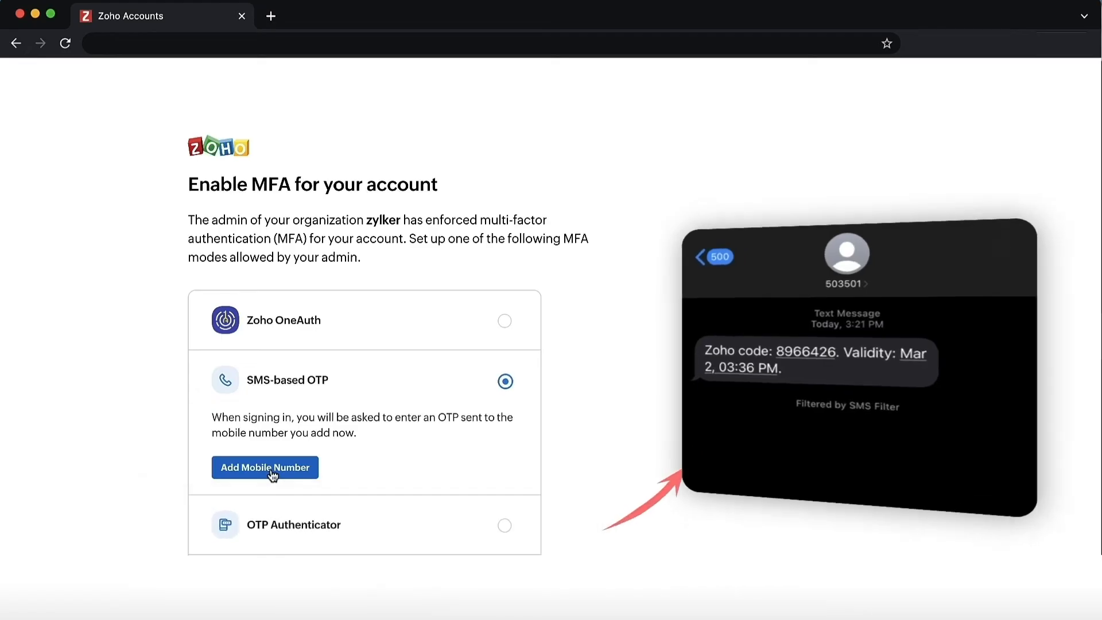
click(505, 440)
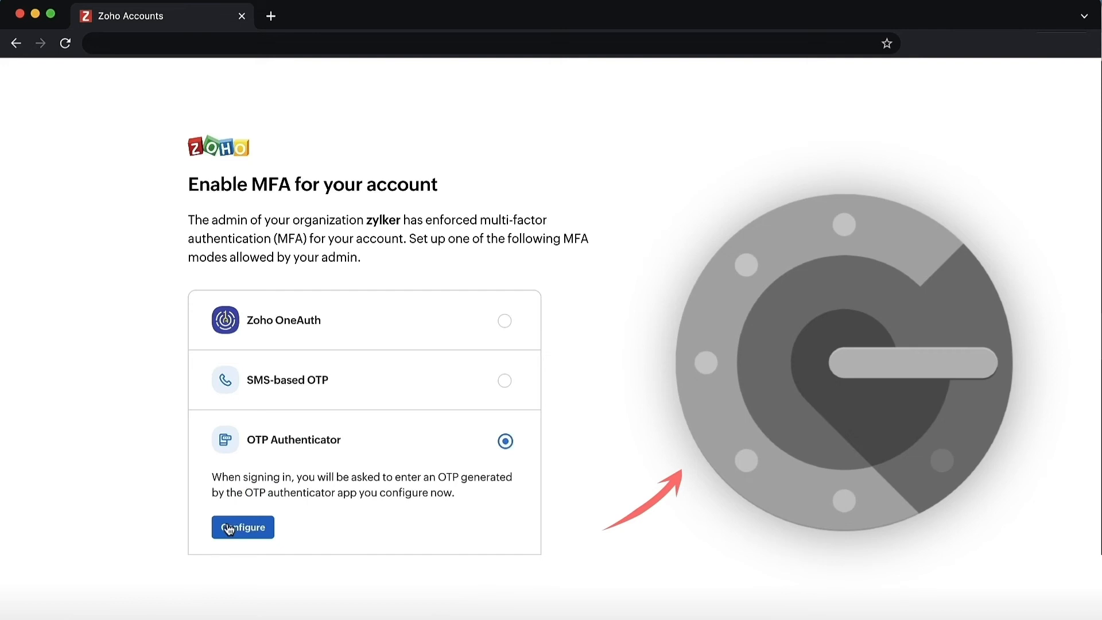
click(242, 526)
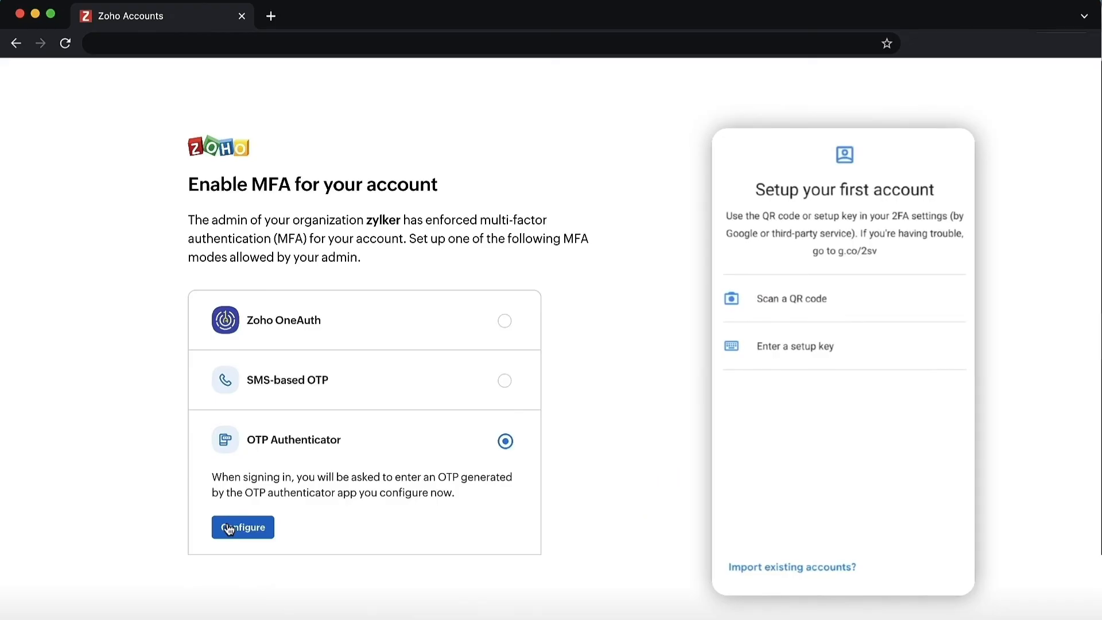
click(242, 527)
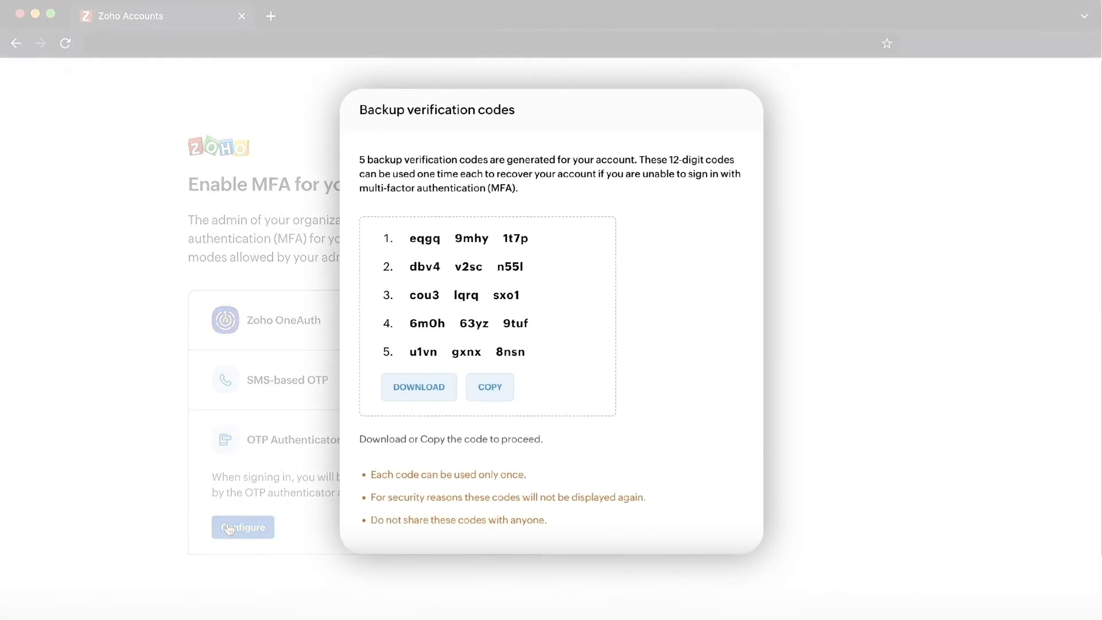